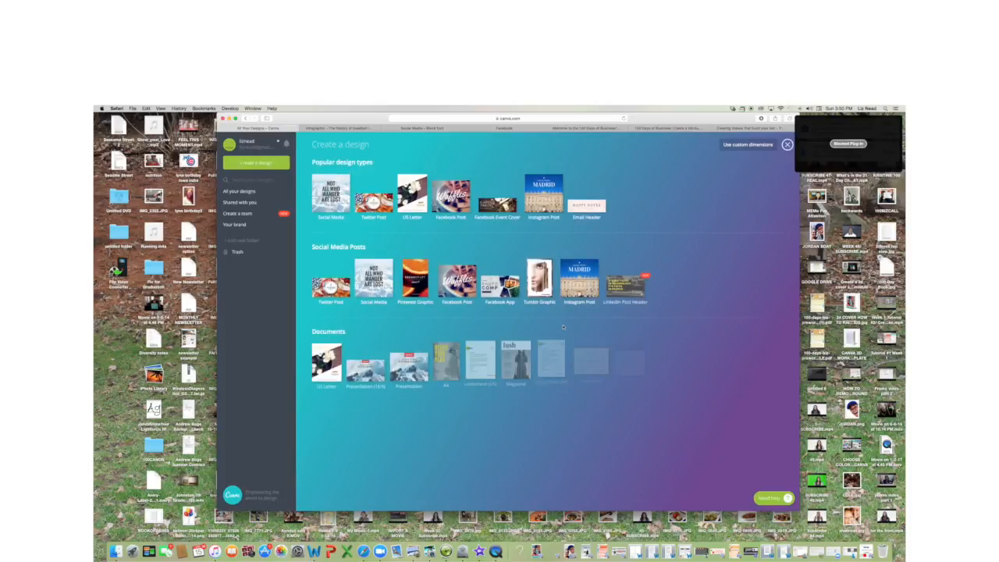
Step: Scroll the Create a design gallery down to the Infographic type
scroll(down, 3)
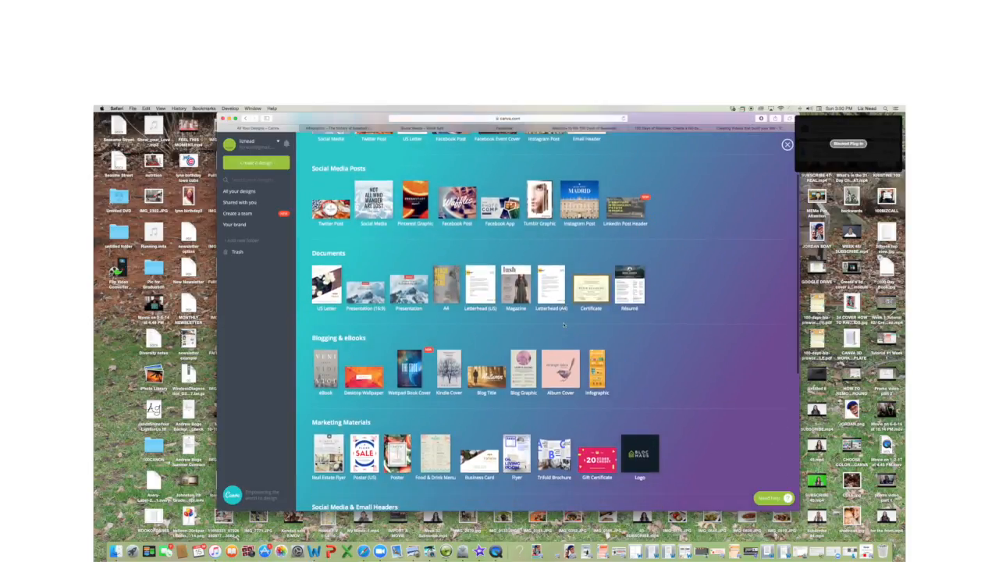
scroll(down, 3)
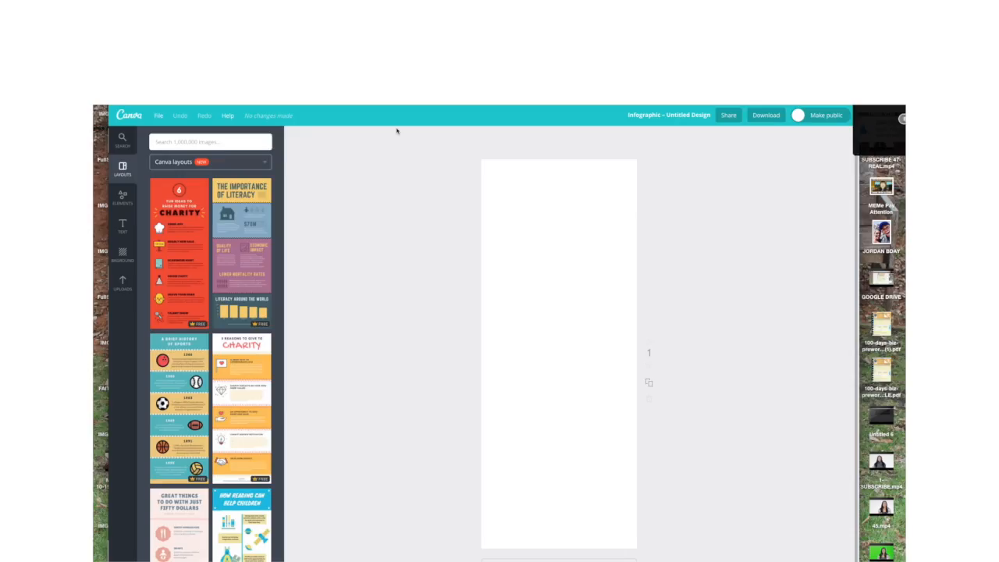
mouse_move(462, 212)
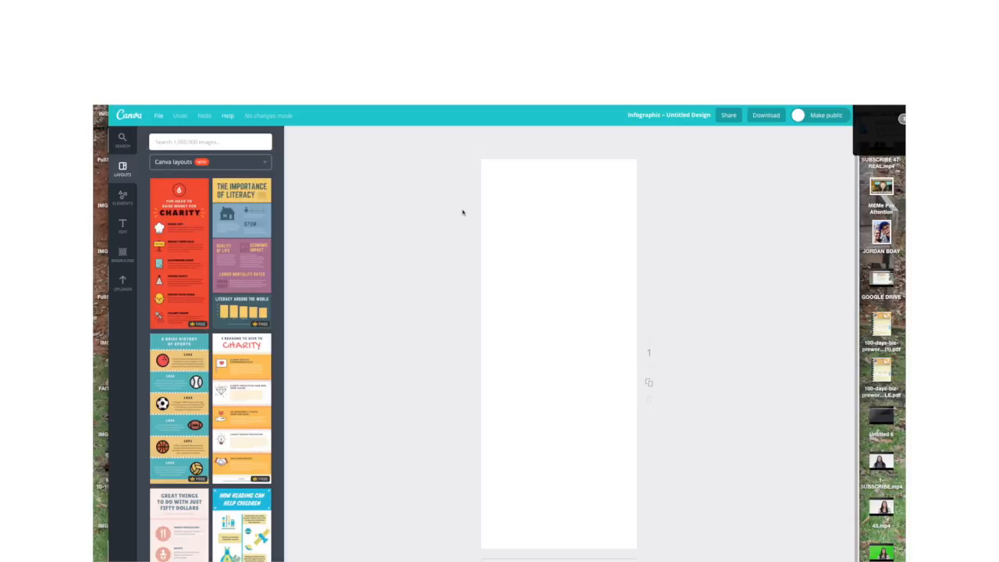
Step: Browse the Layouts panel and apply the Let's Go Shopping layout to the page
scroll(down, 3)
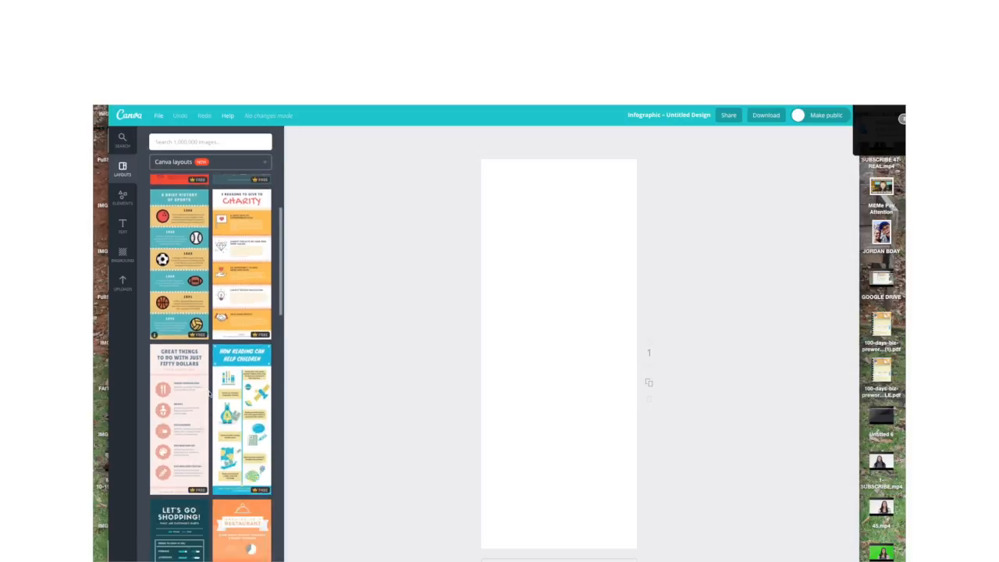
scroll(down, 3)
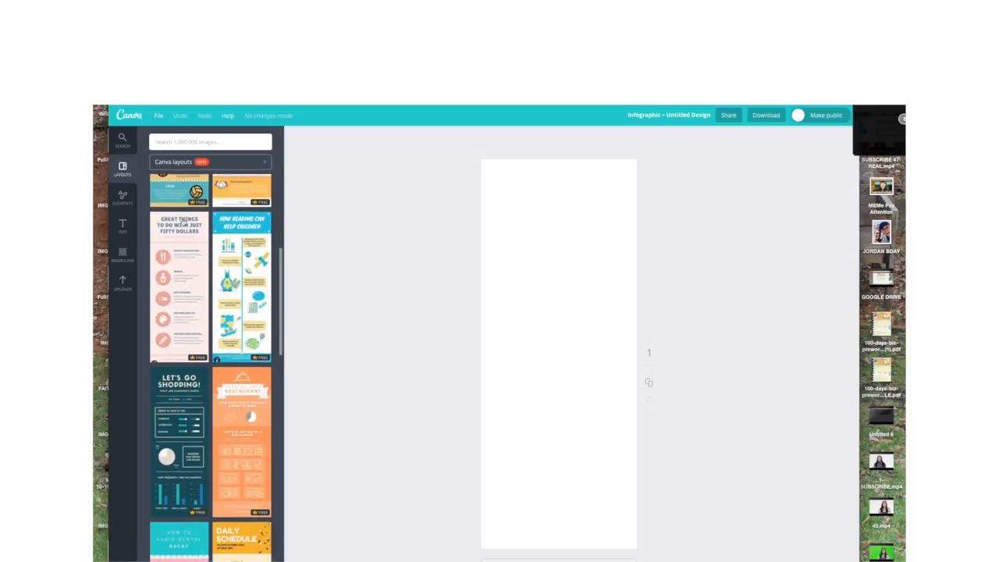
scroll(up, 3)
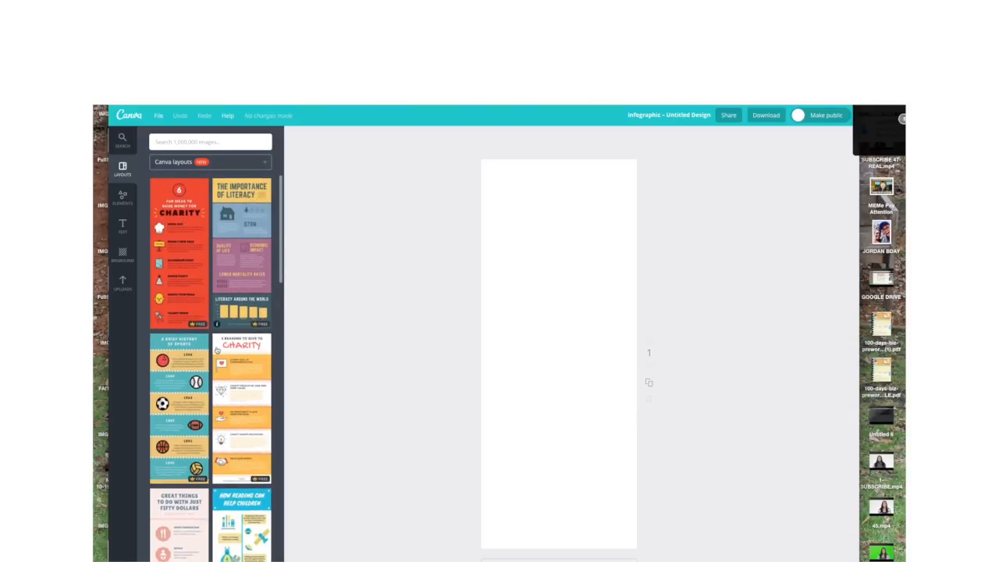
scroll(down, 3)
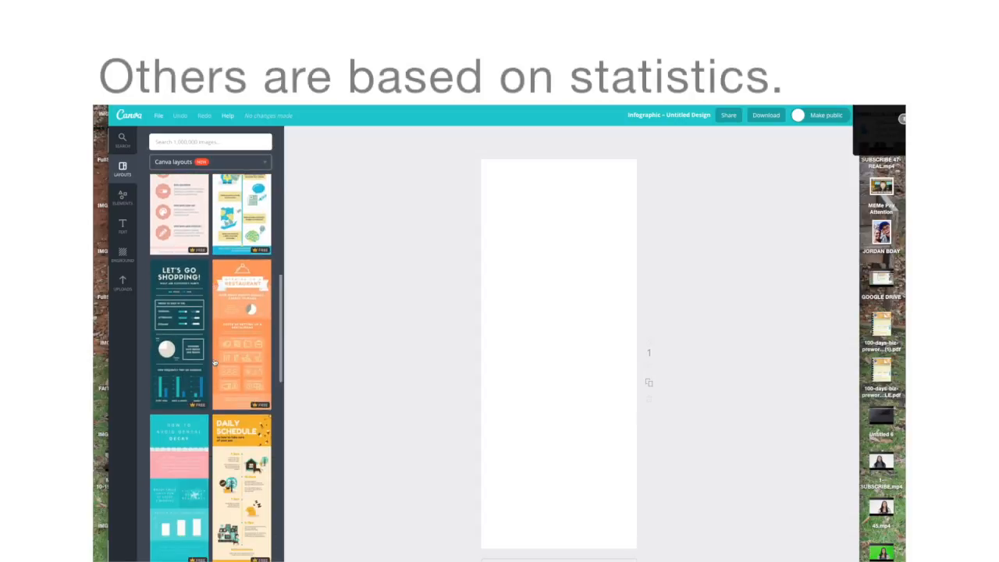
scroll(down, 3)
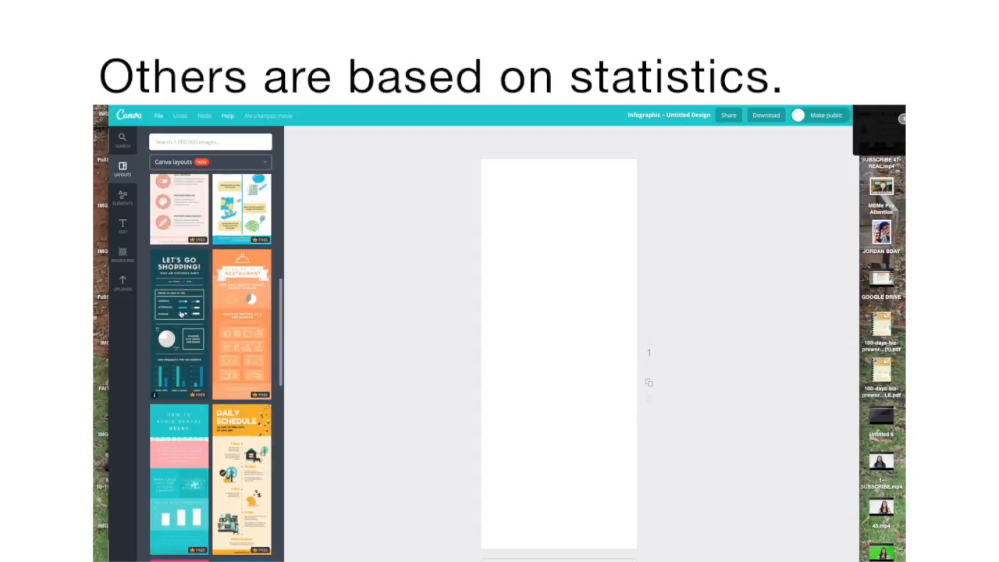
click(178, 323)
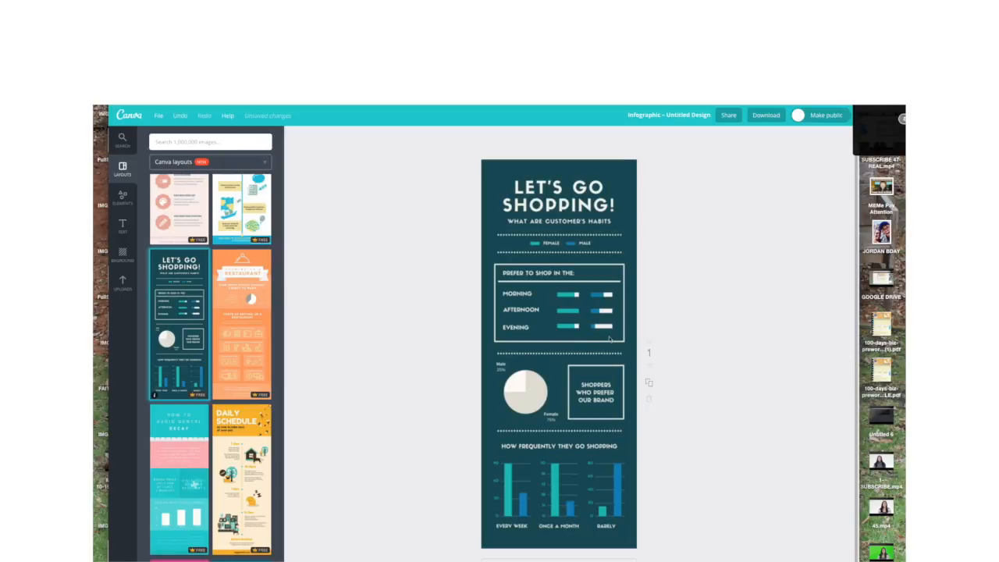
mouse_move(573, 477)
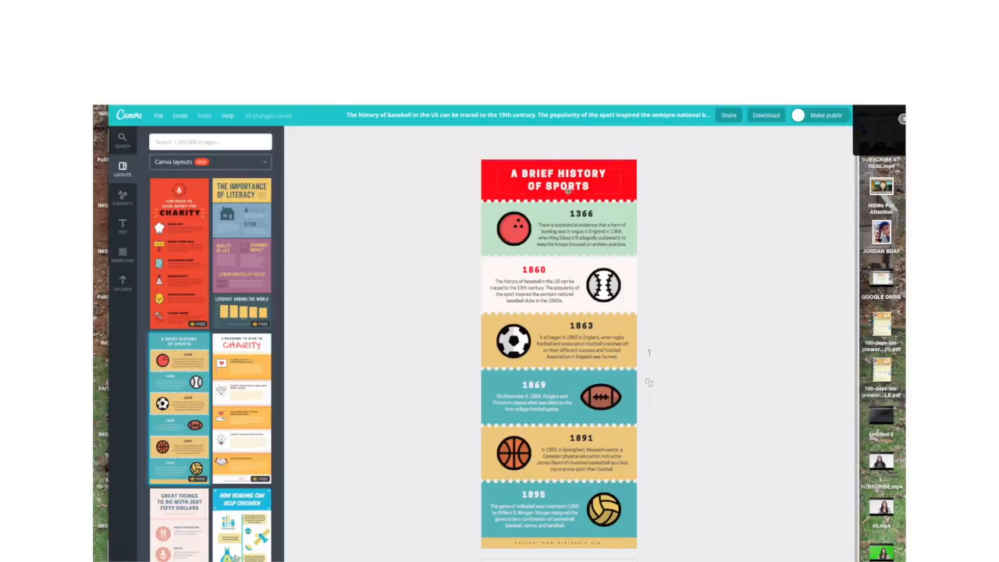
Step: Retype the heading as FIVE WAYS TO USE VIDEO TO BOOST YOUR BIZ in a smaller text size
click(557, 179)
text(FIVE WAYS TO USE VIDEO)
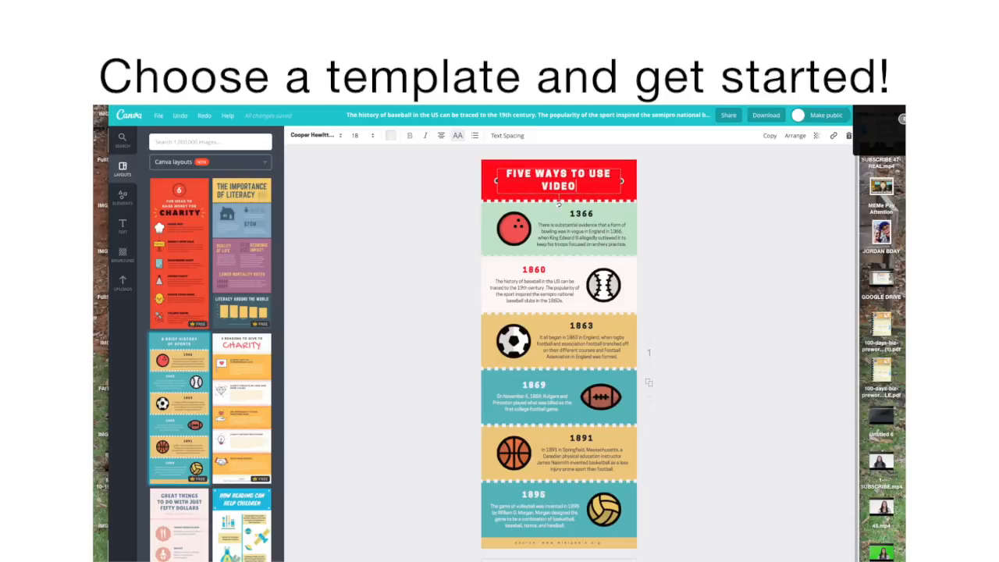
text(TO BOOST)
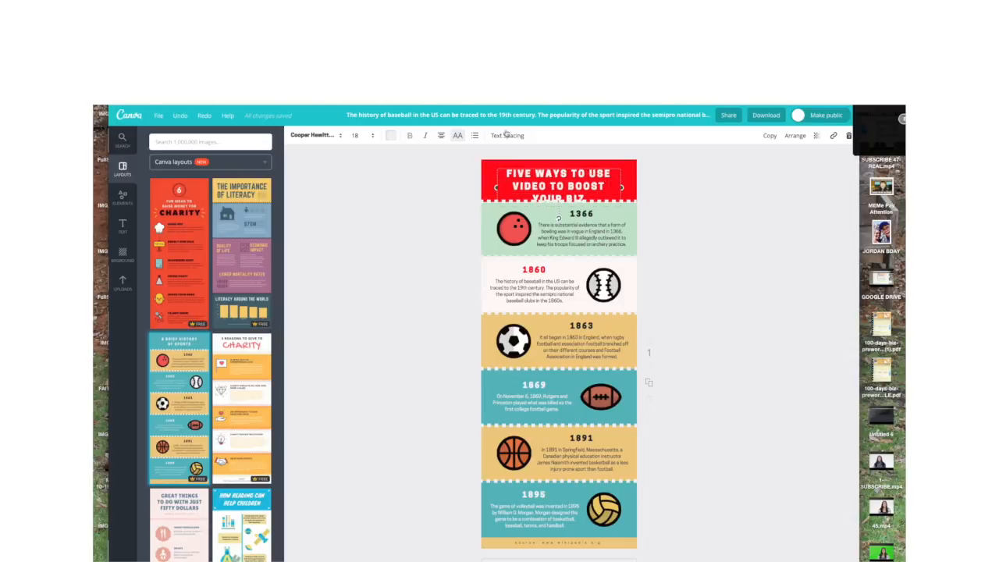
click(355, 134)
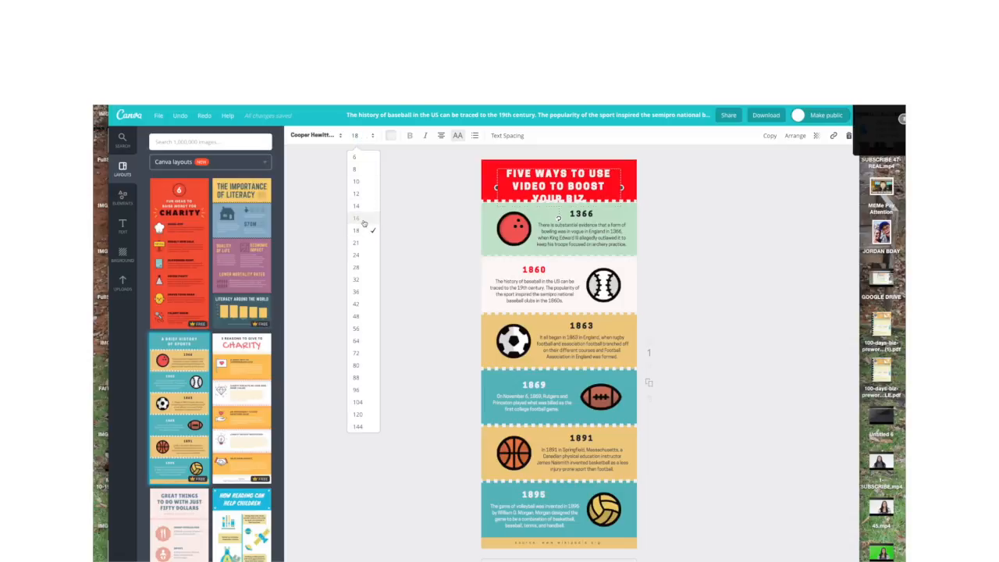
click(356, 230)
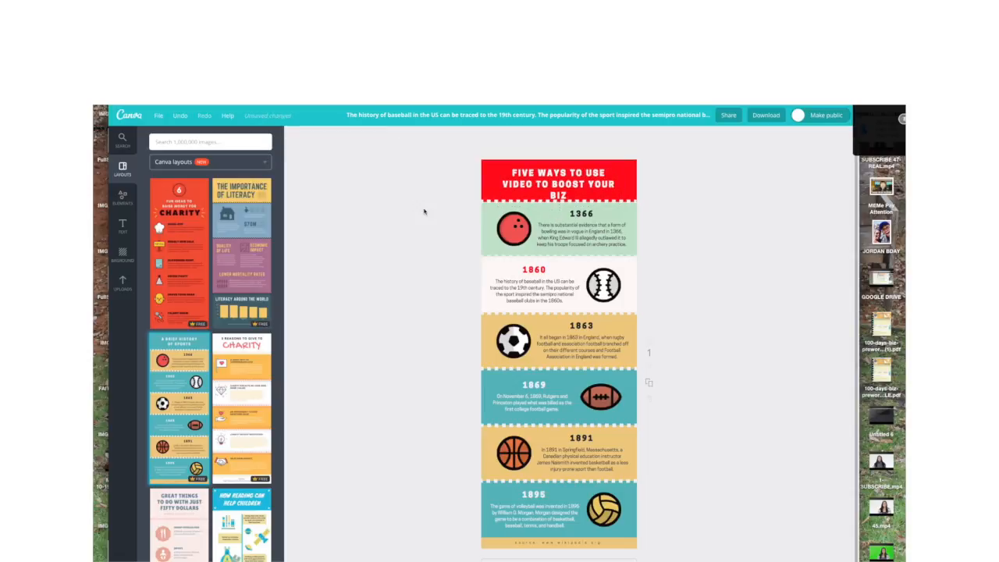
mouse_move(730, 257)
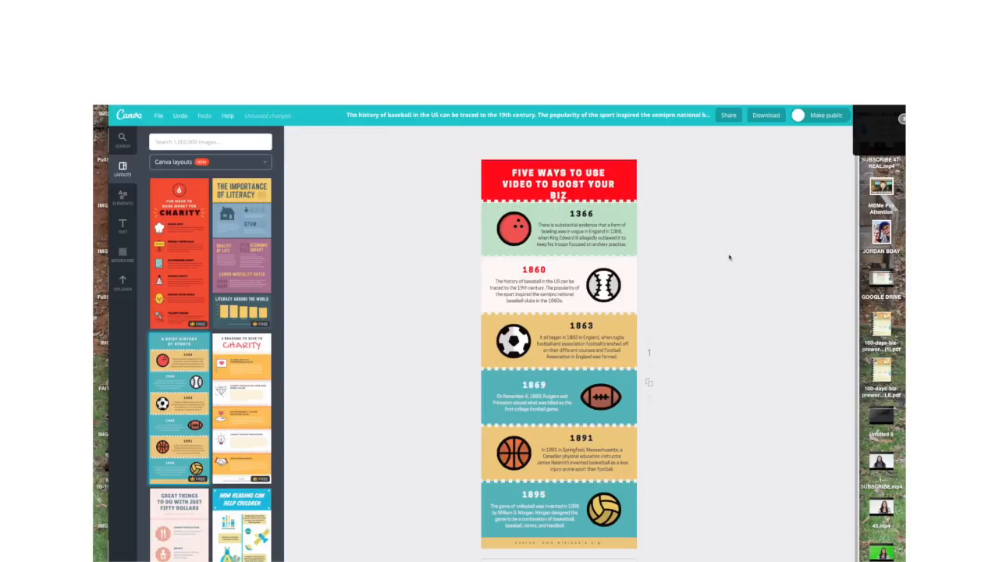
click(559, 181)
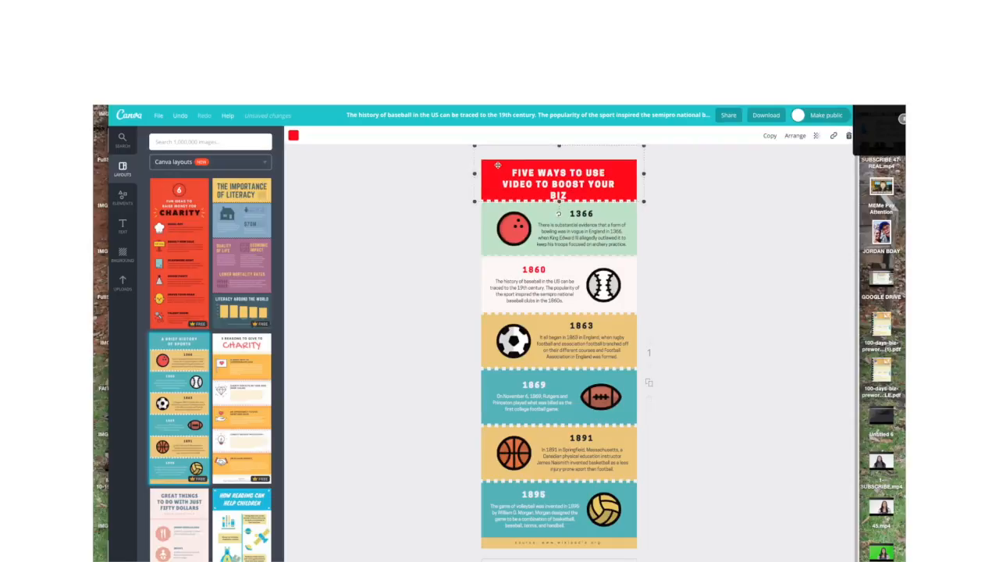
Step: Show the brand fonts and colours reference and the red title banner's colour choices
click(293, 134)
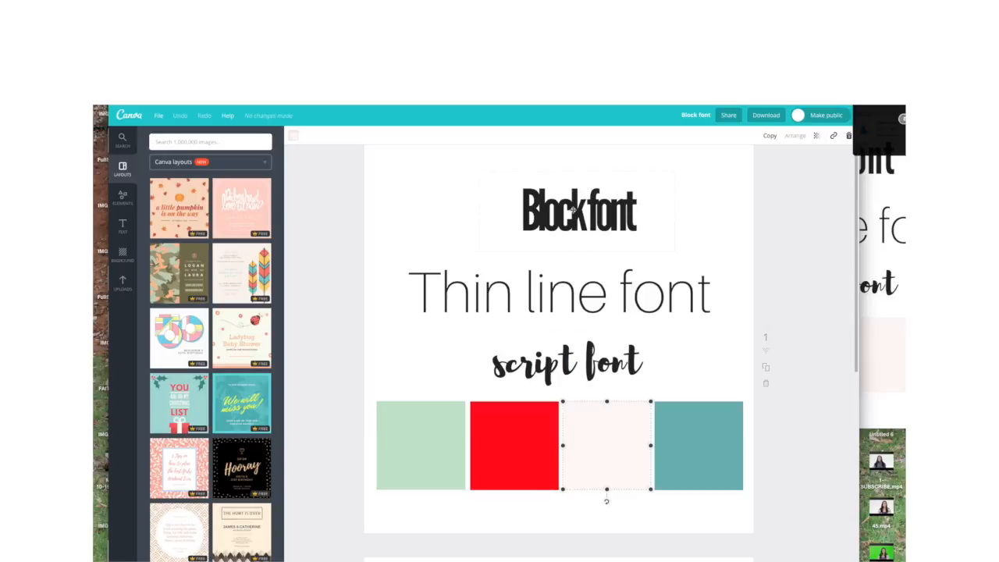
click(576, 209)
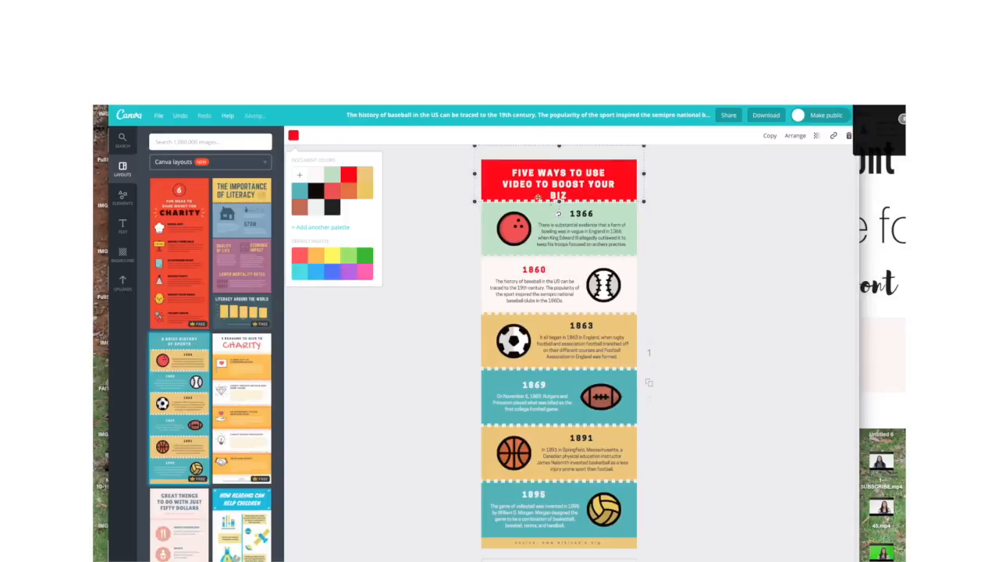
Step: Give the title a new condensed font and a size that sets it on two lines
click(312, 134)
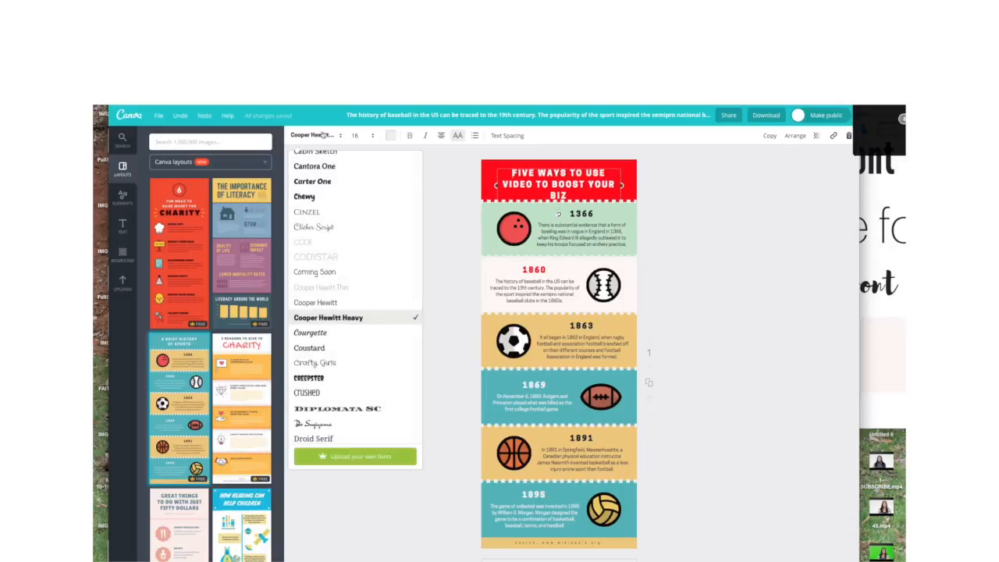
scroll(down, 3)
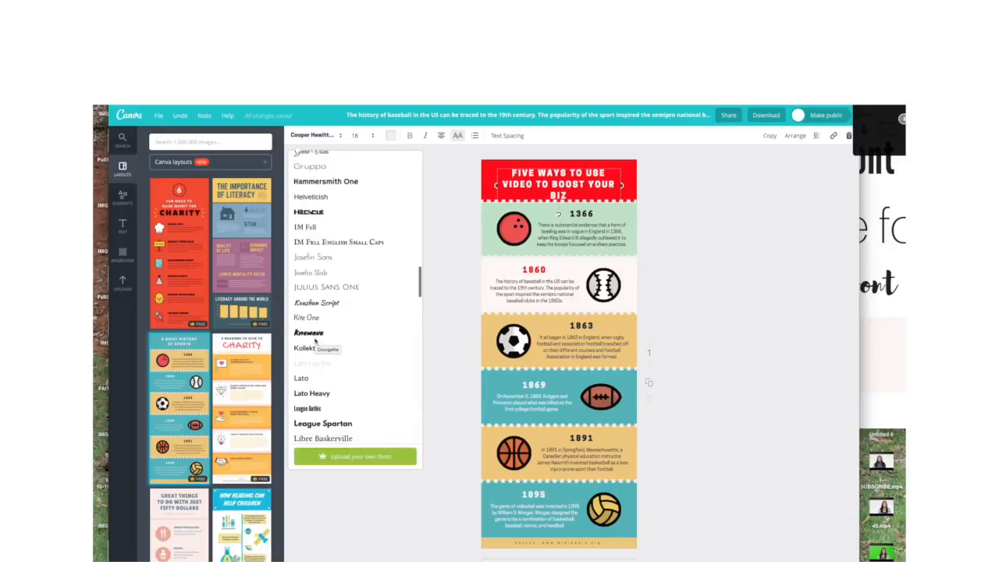
scroll(down, 3)
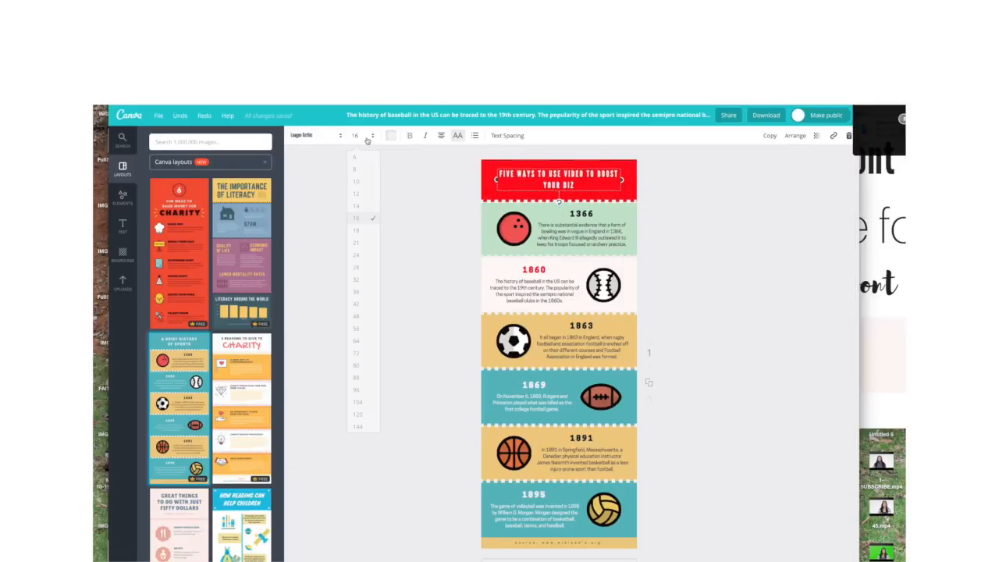
click(362, 243)
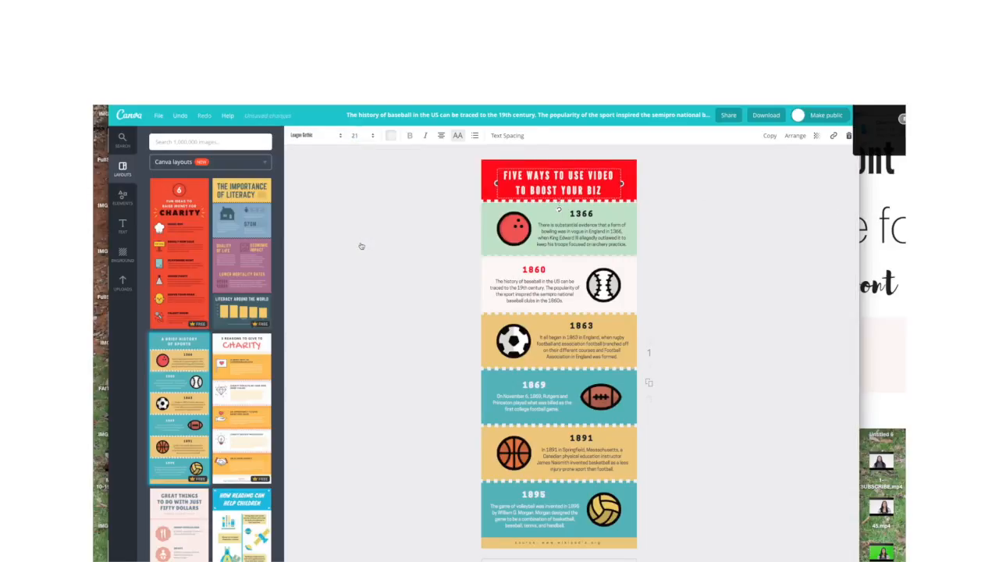
click(355, 134)
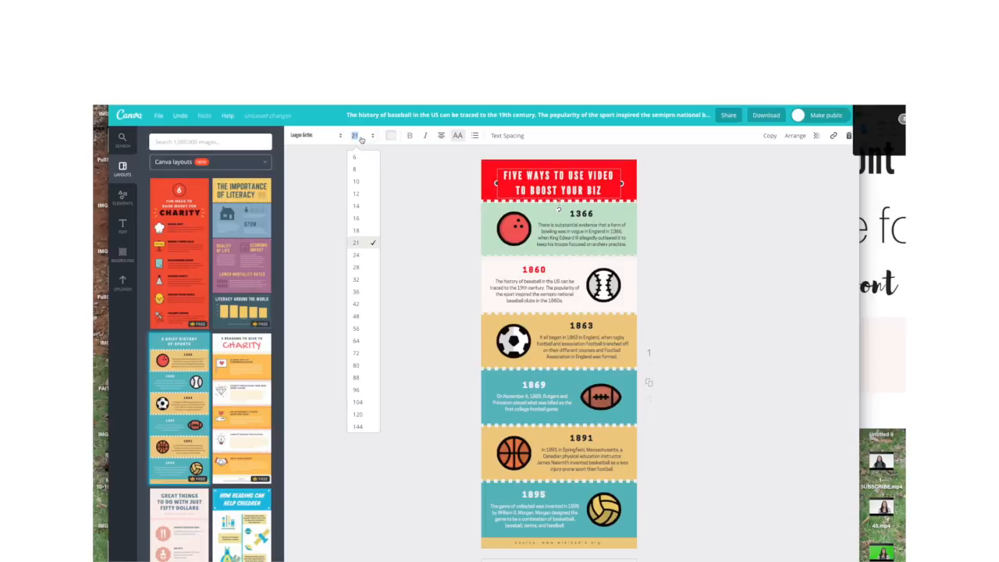
click(356, 254)
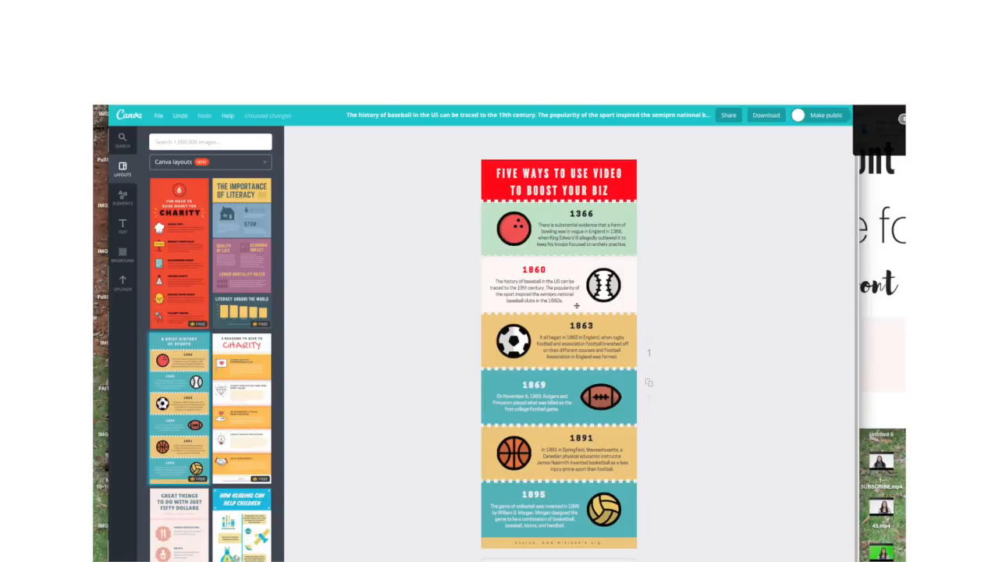
click(580, 214)
text(FACEBOOK)
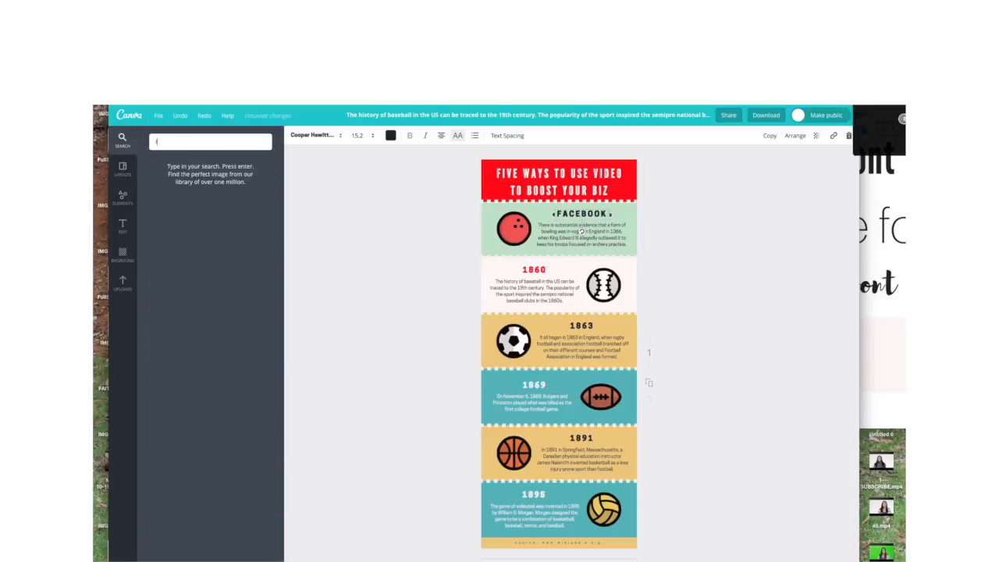
Step: Search Elements for 'facebook' and place the orange Facebook logo over the bowling ball
text(facebook)
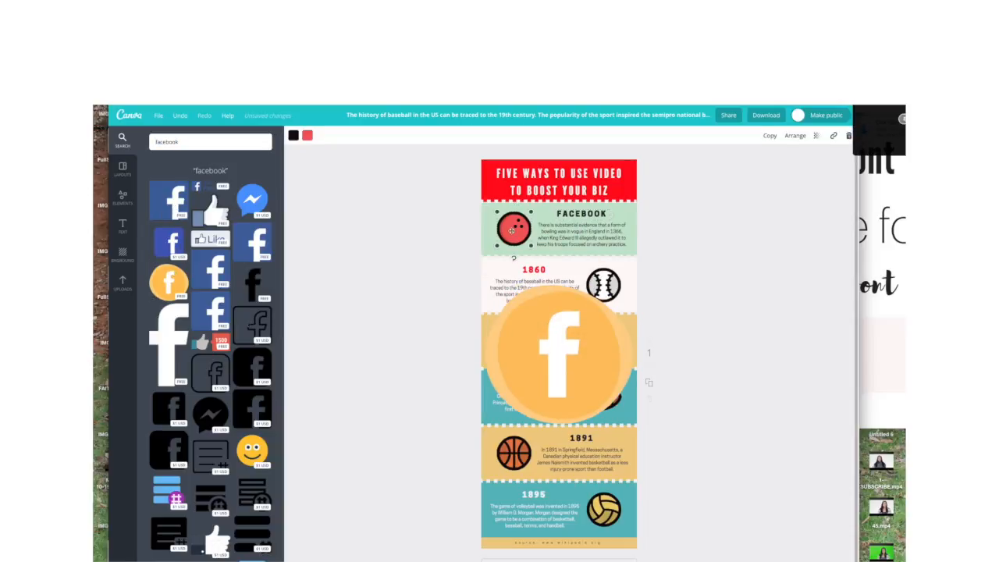
click(559, 351)
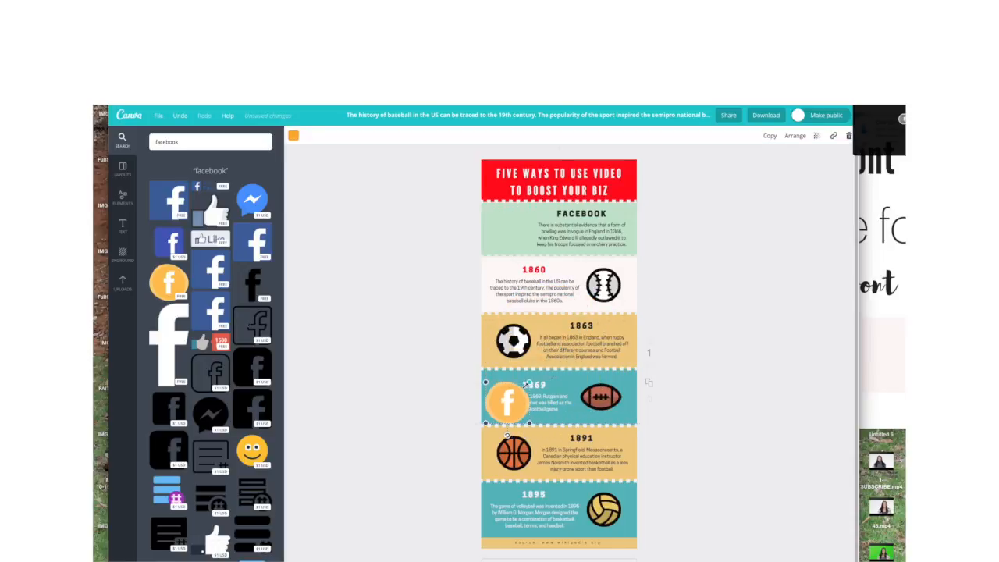
drag(507, 400, 513, 226)
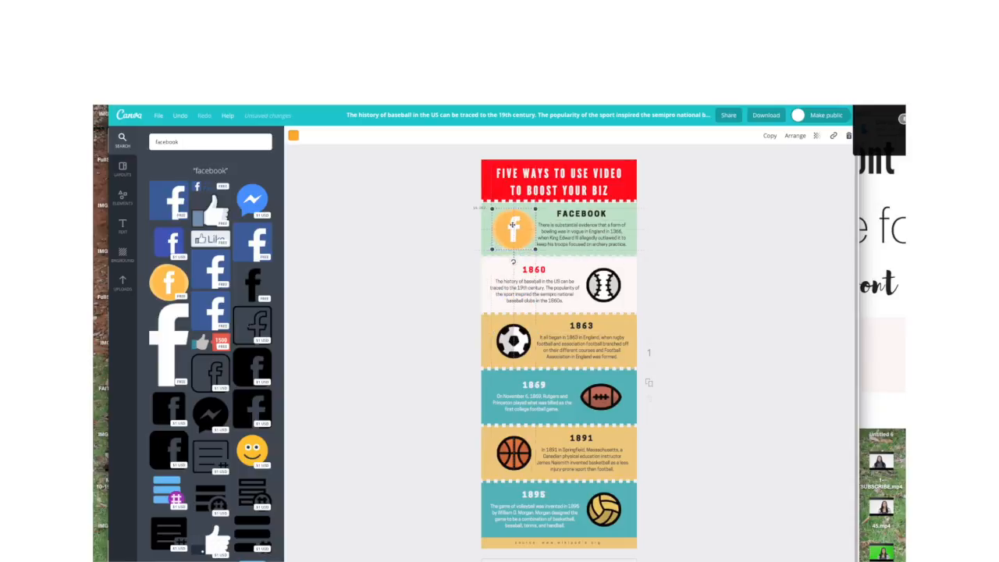
click(684, 248)
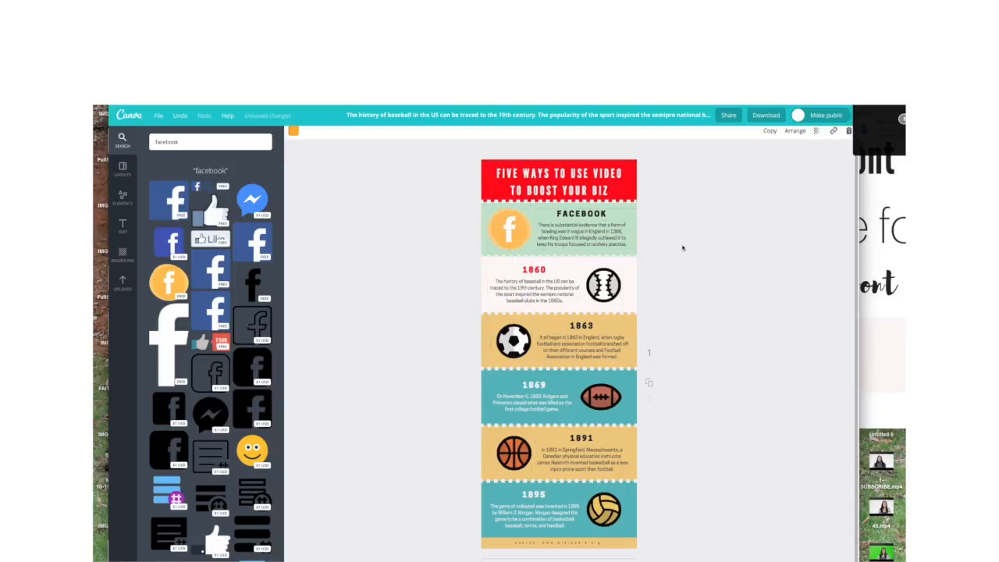
Step: Replace the FACEBOOK section's baseball text with the daily Facebook video viewing statistic
click(581, 234)
text(500 million people watch Facebook videos every day. 82 perfect of Twitter users watch video content on Twitter)
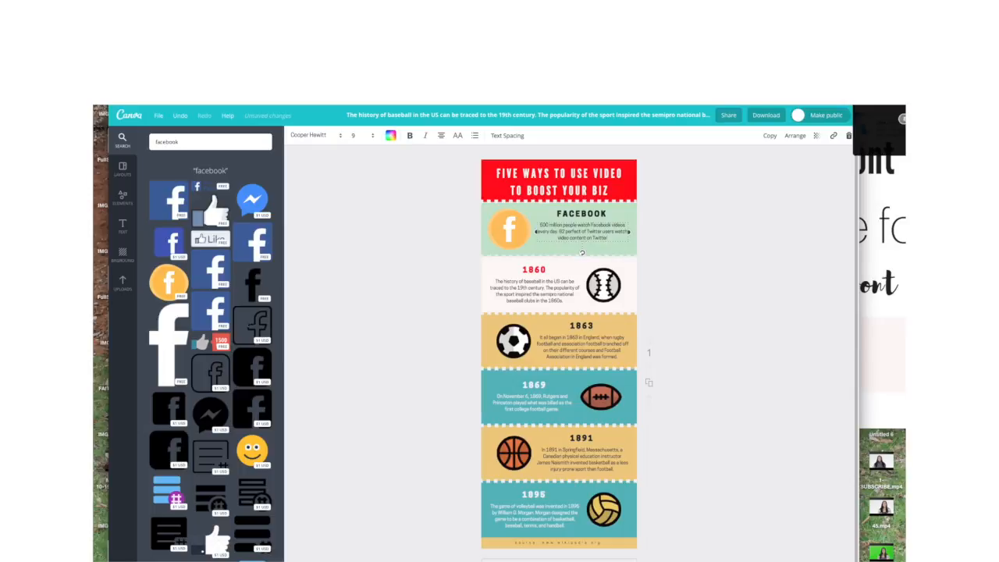
click(580, 231)
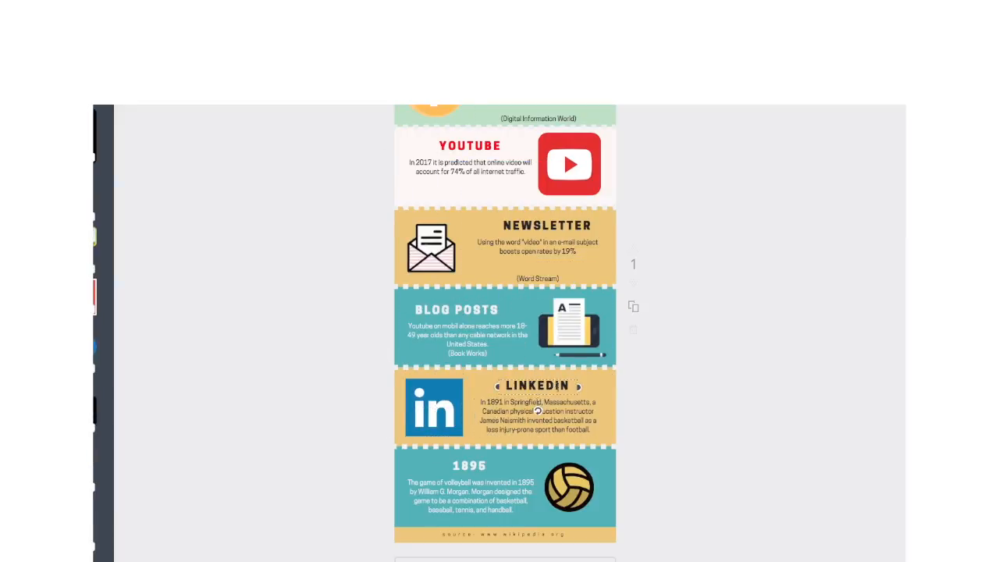
Step: Scroll down to the LINKED IN and final 1896 sections for editing
scroll(down, 3)
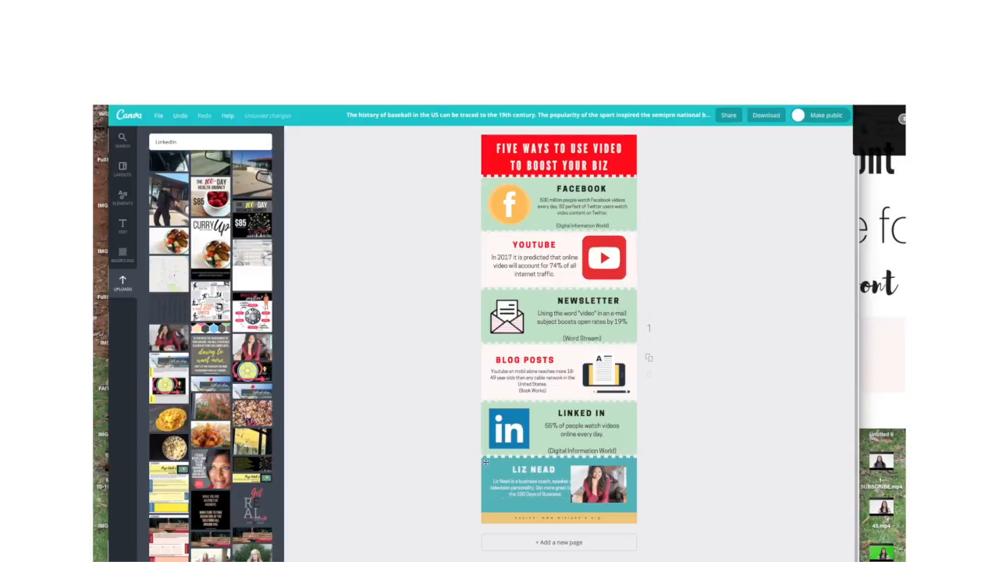
Step: Make the author bio section background black and enlarge the photo beside the bio
click(294, 134)
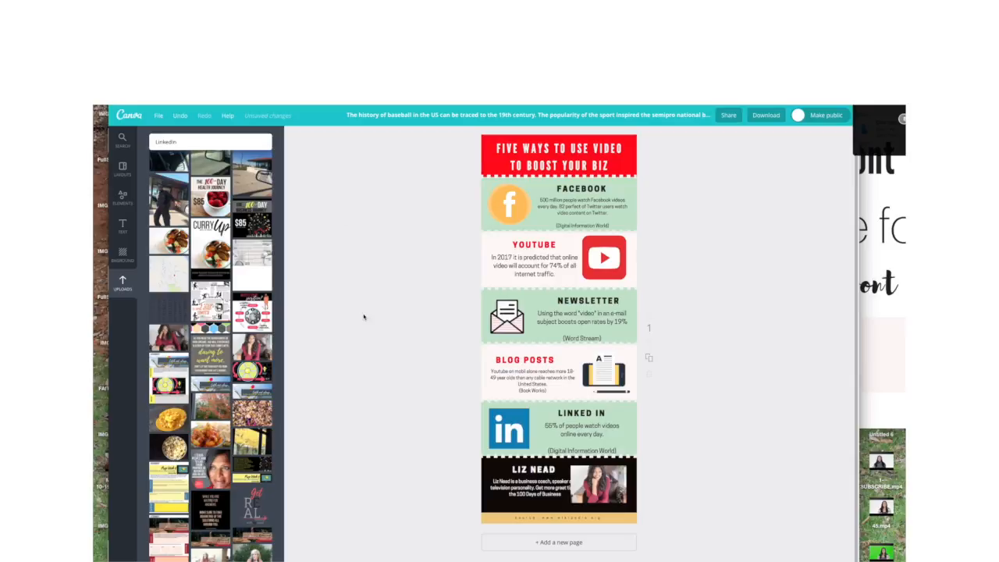
click(534, 486)
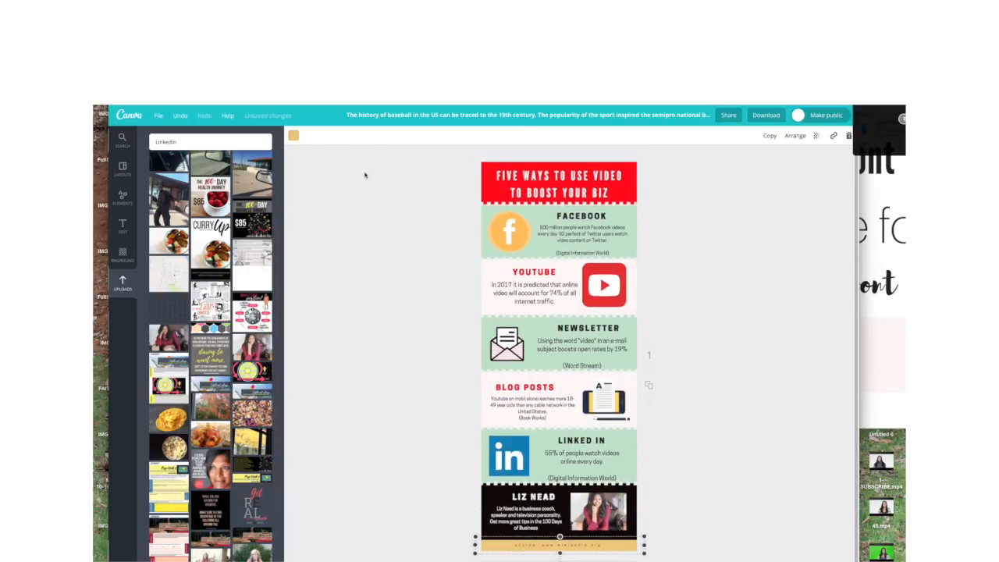
click(293, 134)
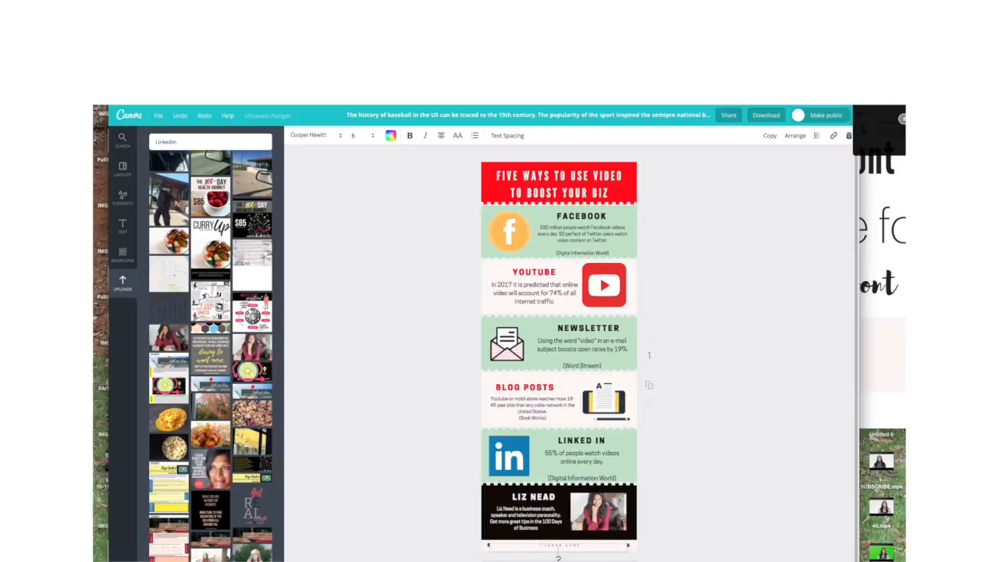
Step: Replace the bottom source line with liznead.com in a smaller text size
click(353, 135)
text(32)
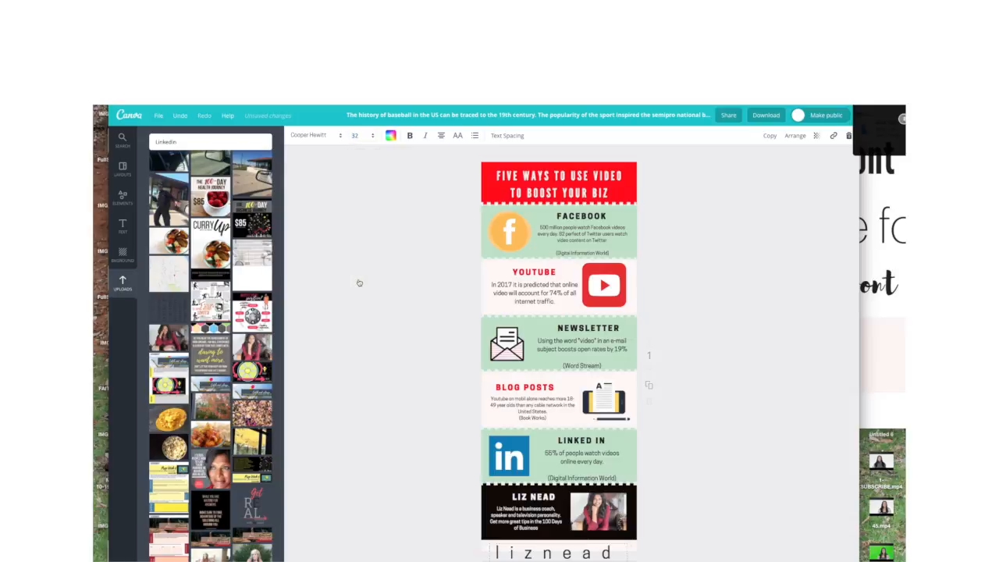
click(354, 134)
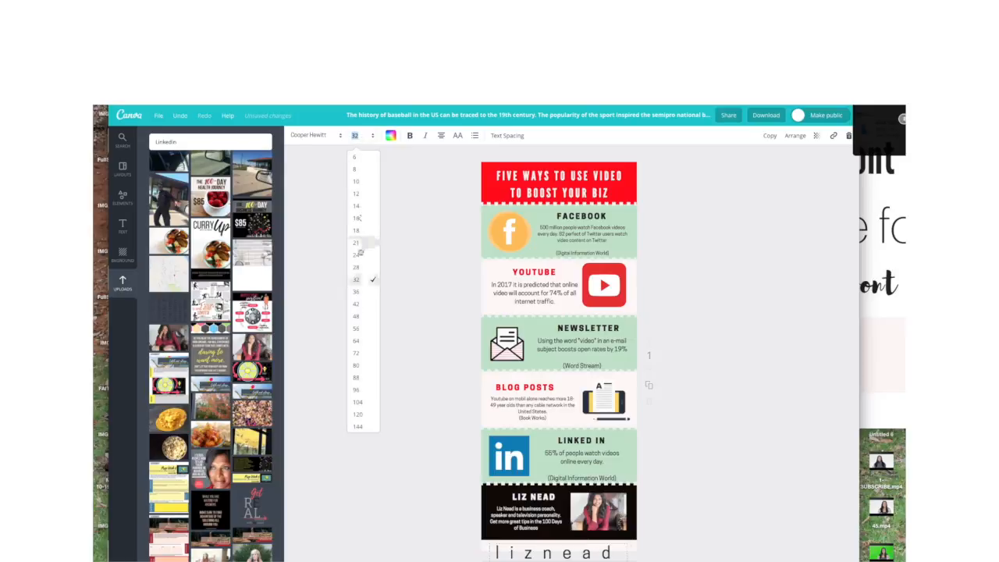
click(356, 244)
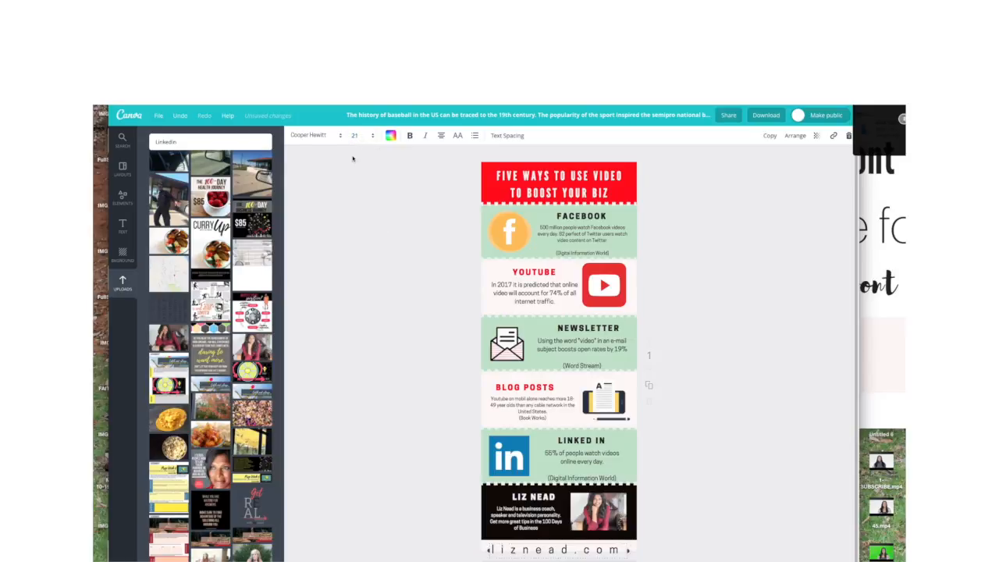
mouse_move(355, 134)
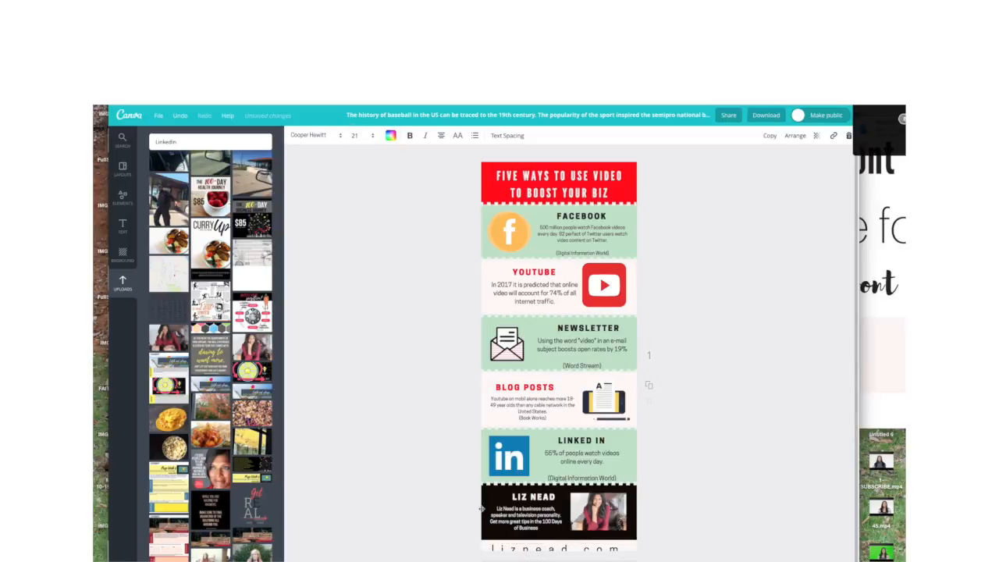
click(559, 512)
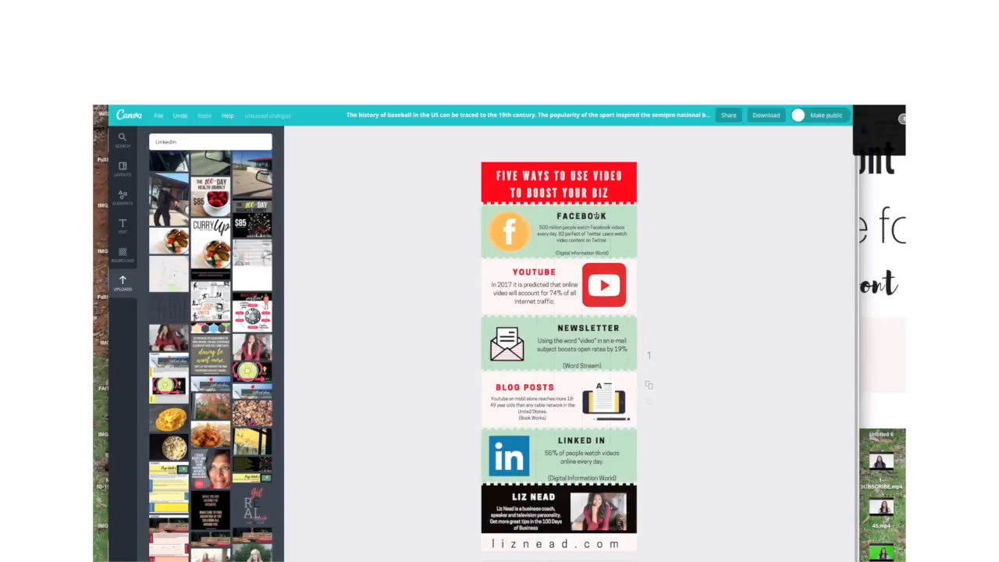
mouse_move(712, 231)
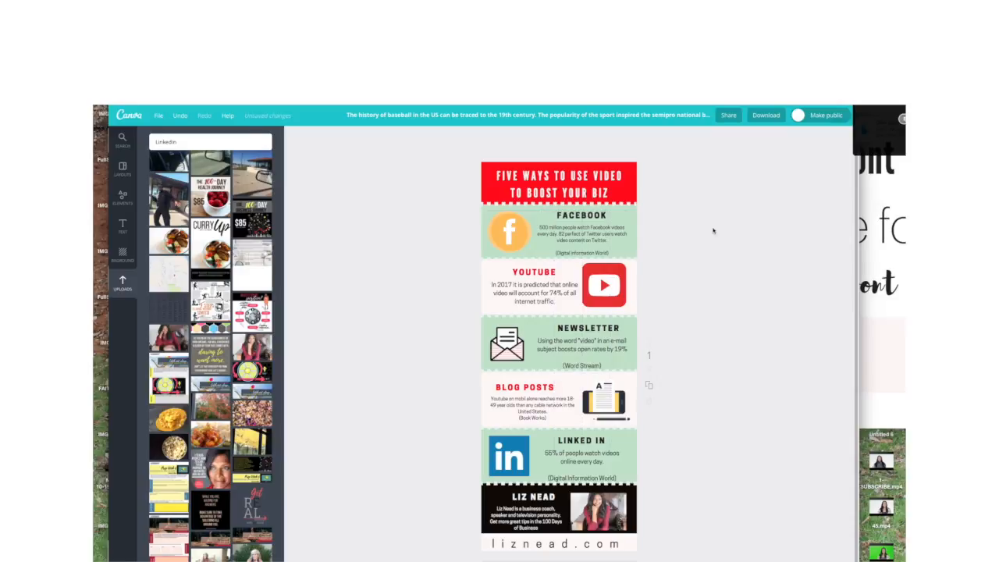
Step: Stay on the design page and request a PNG download, raising the premium-elements prompt
click(160, 115)
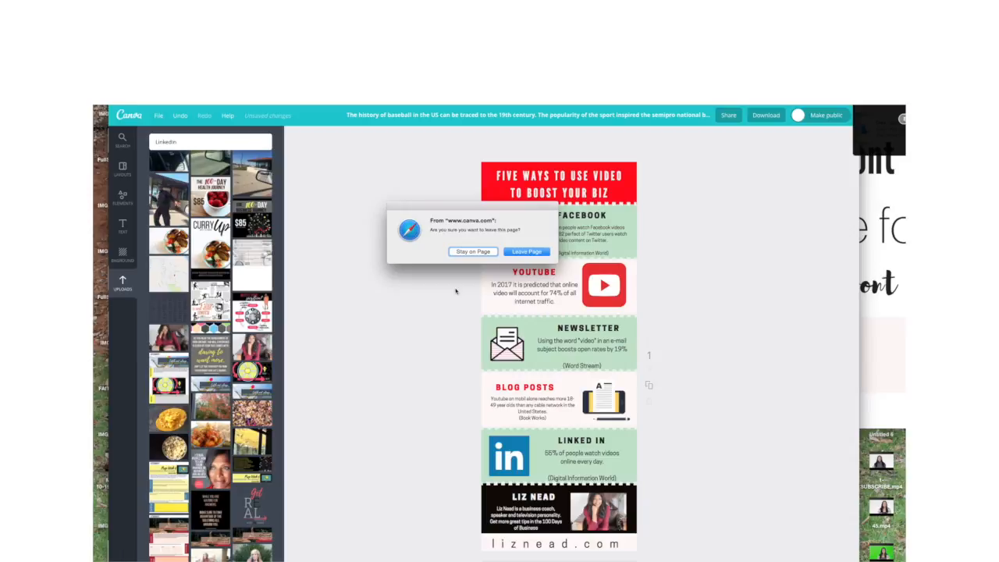
click(472, 251)
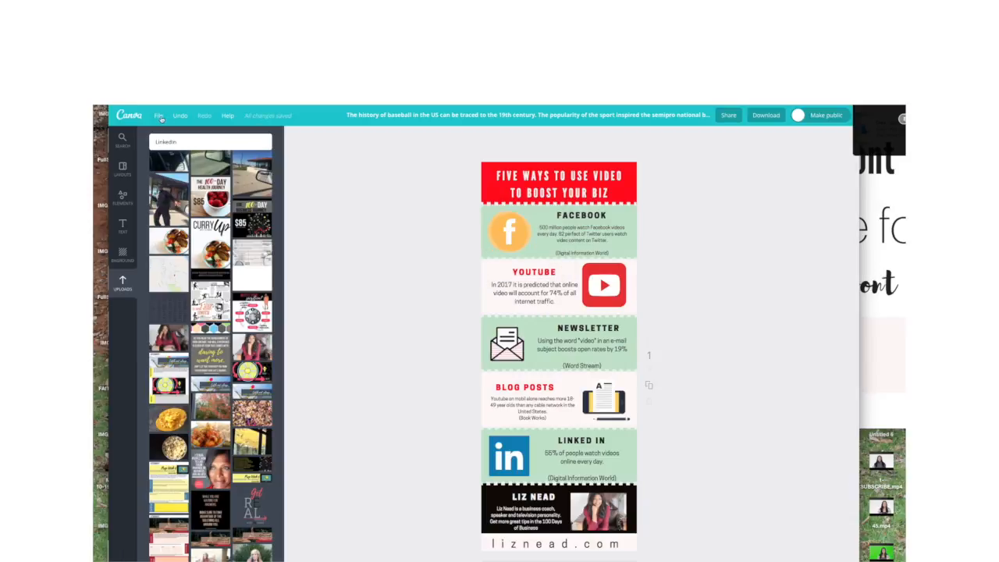
click(764, 116)
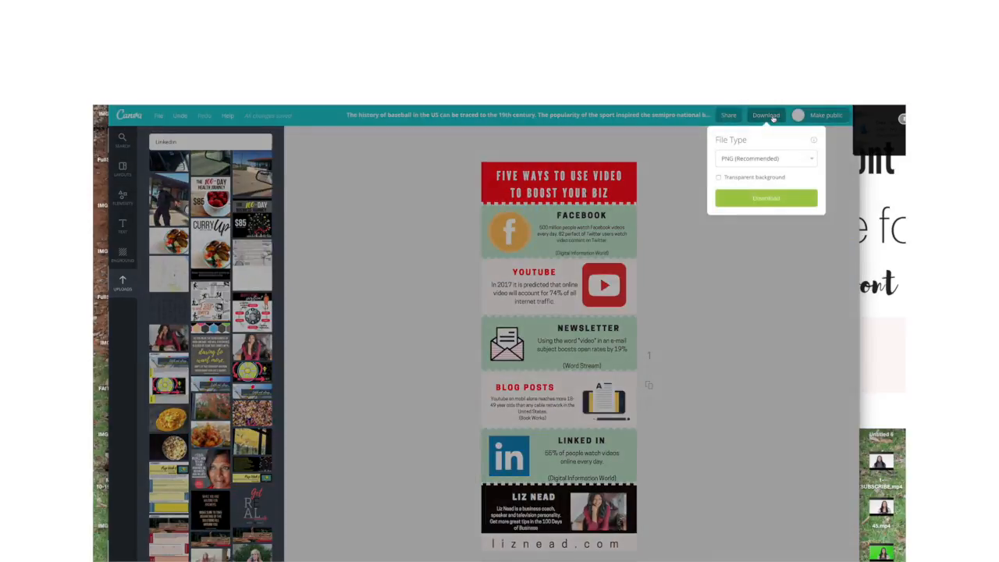
click(693, 272)
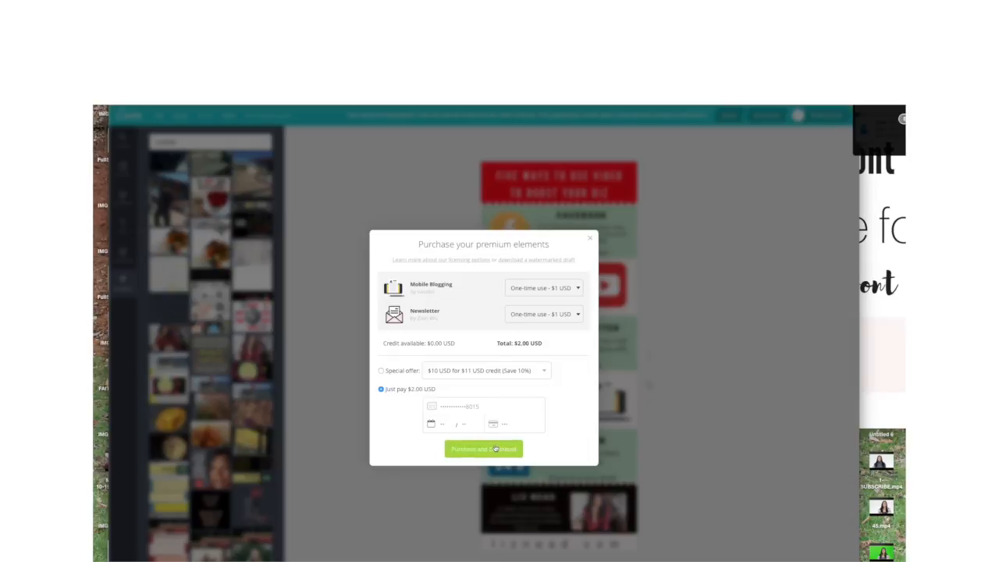
Step: Purchase the premium elements for one-time use and download the design
click(484, 448)
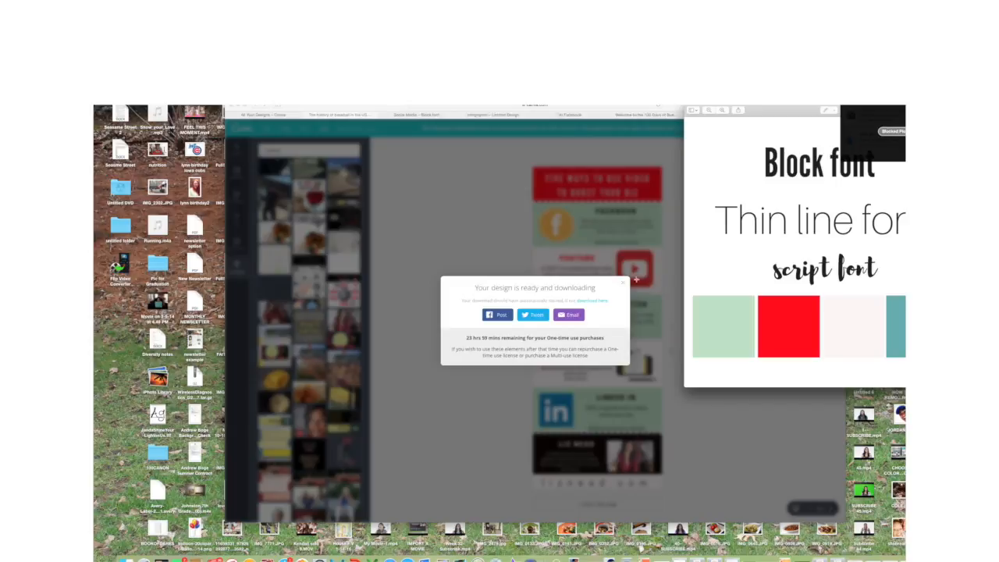
mouse_move(356, 108)
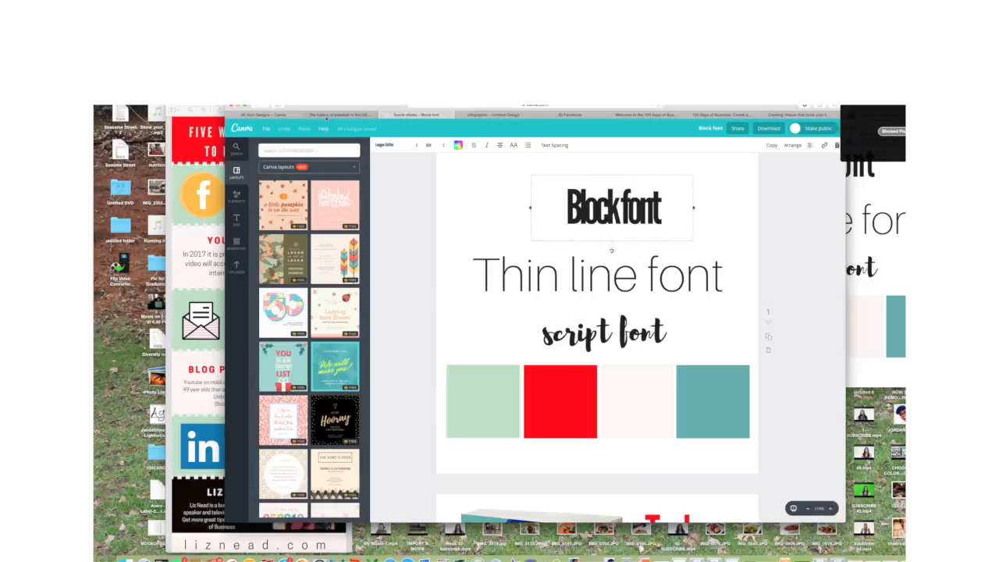
Step: Scroll the brand style-guide design down to the 'Today only!' book promotion page
scroll(down, 3)
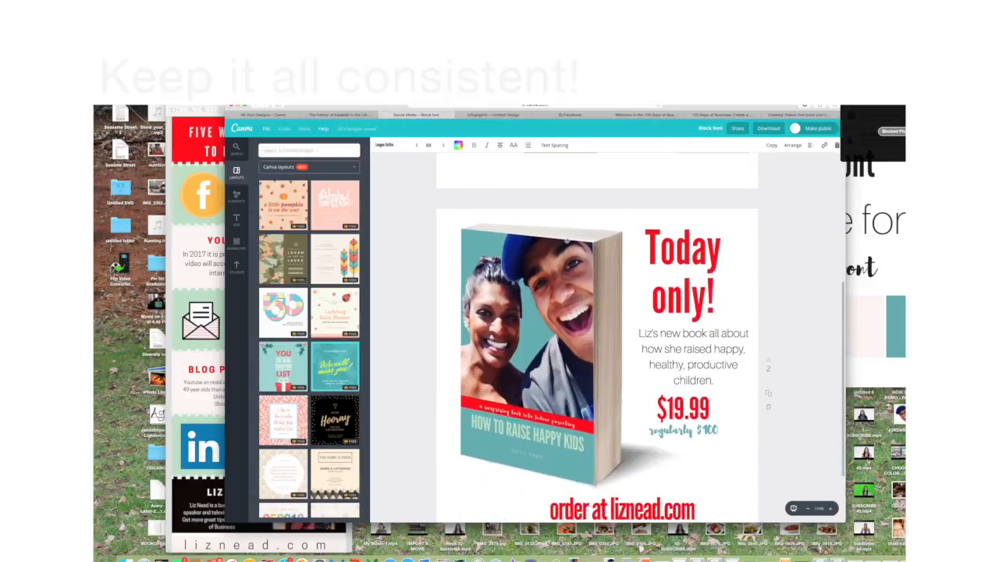